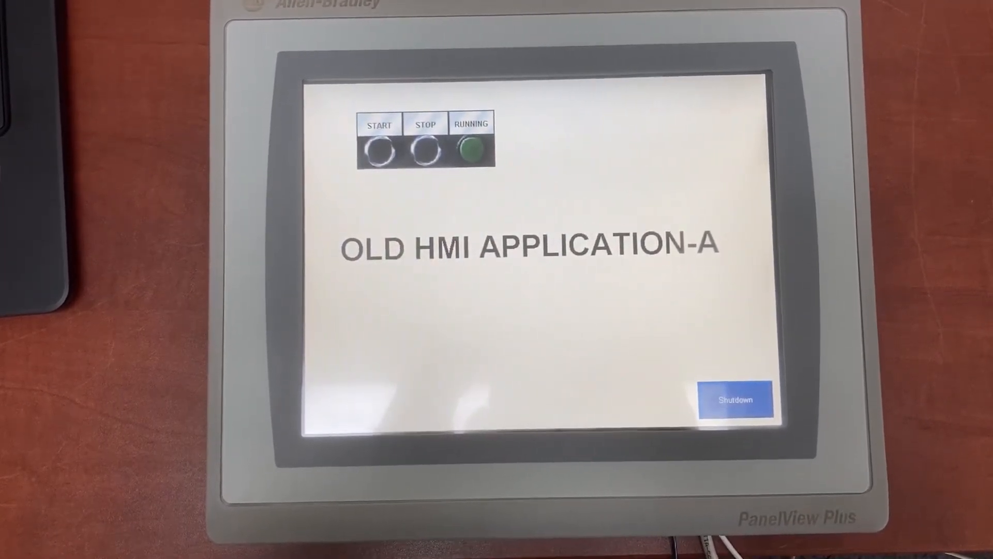
Shut down OLD HMI APPLICATION-A and return to the ME Station main menu.
left_click(736, 399)
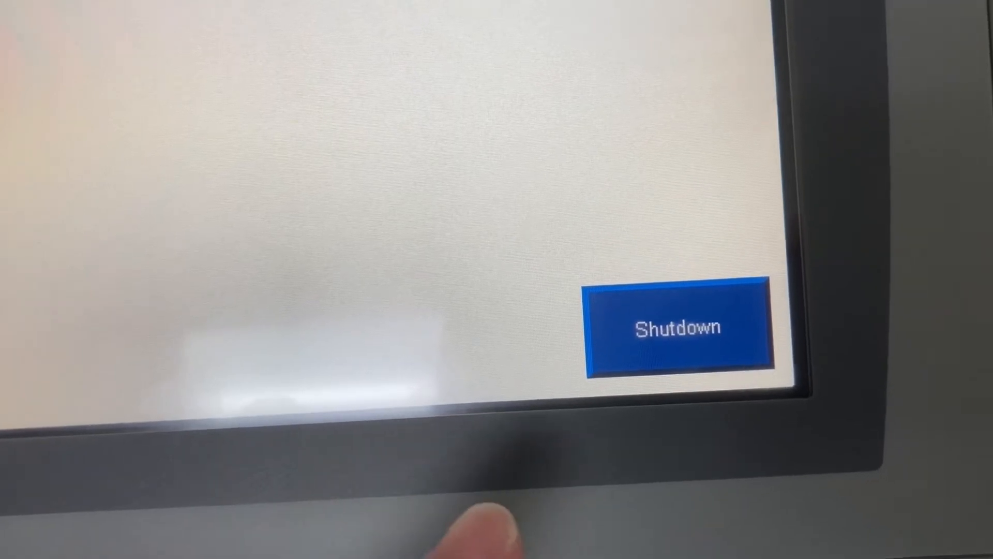
left_click(675, 328)
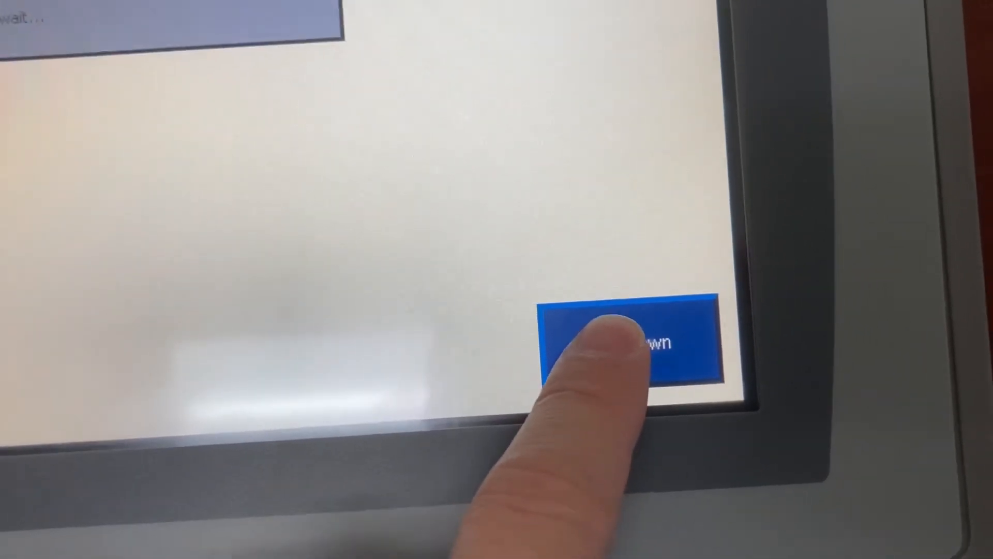
left_click(621, 342)
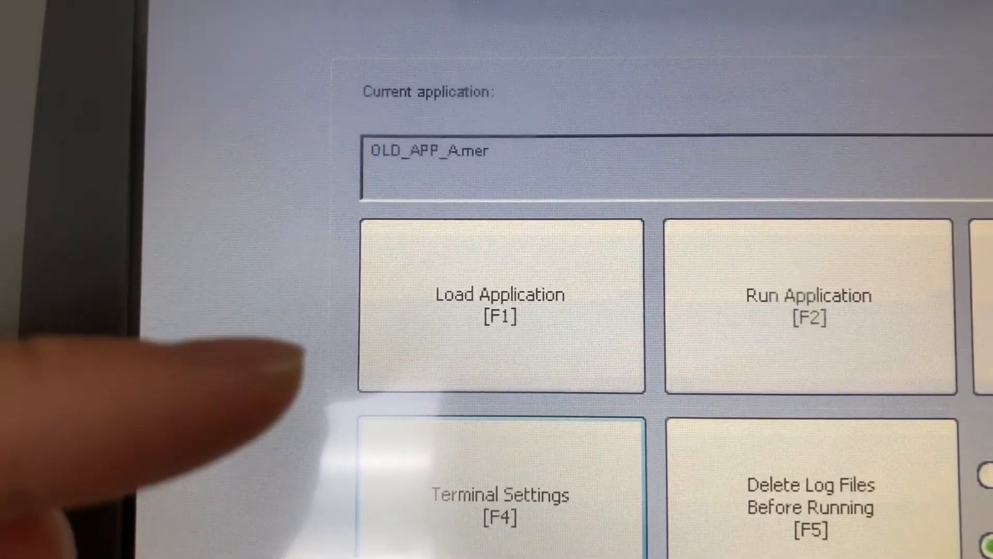
Load NEW_APP_B.mer from Internal Storage and answer the Replace Communications prompt.
left_click(500, 311)
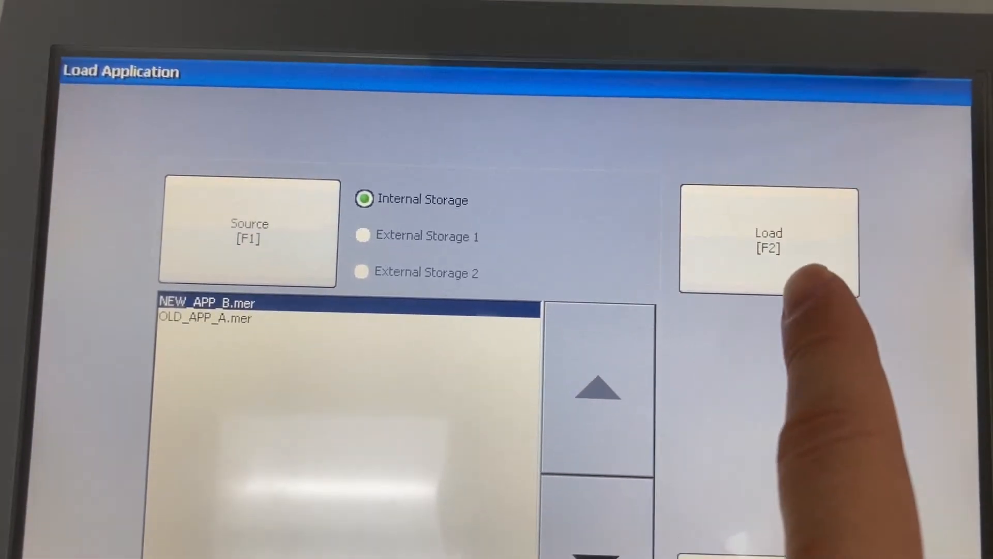
left_click(768, 240)
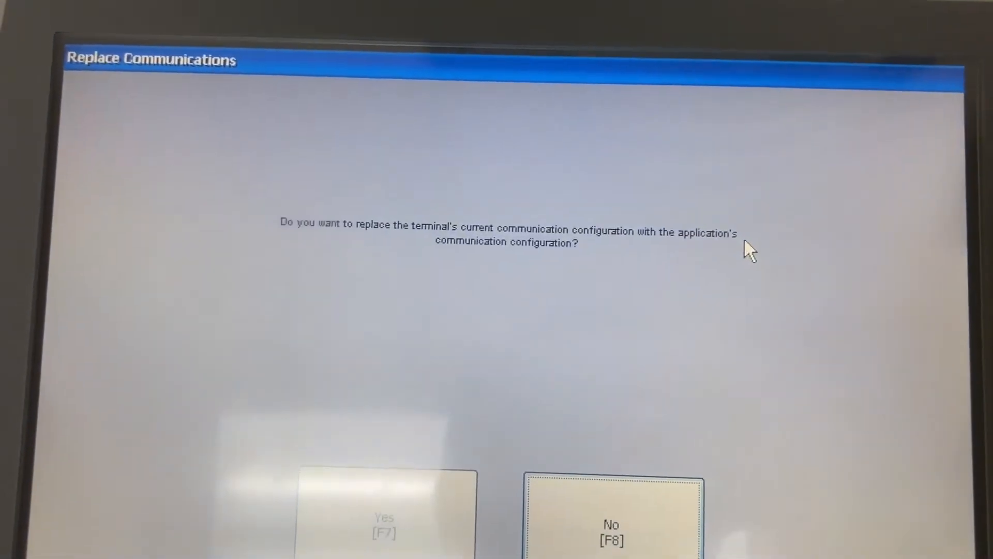
left_click(612, 513)
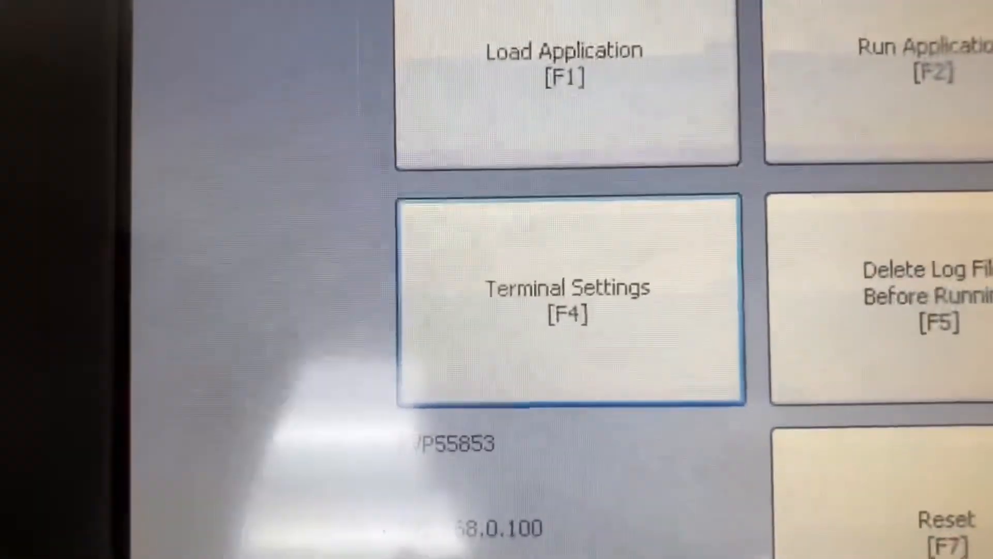
Open Startup Options under Terminal Settings, still showing OLD_APP_A.mer.
left_click(564, 308)
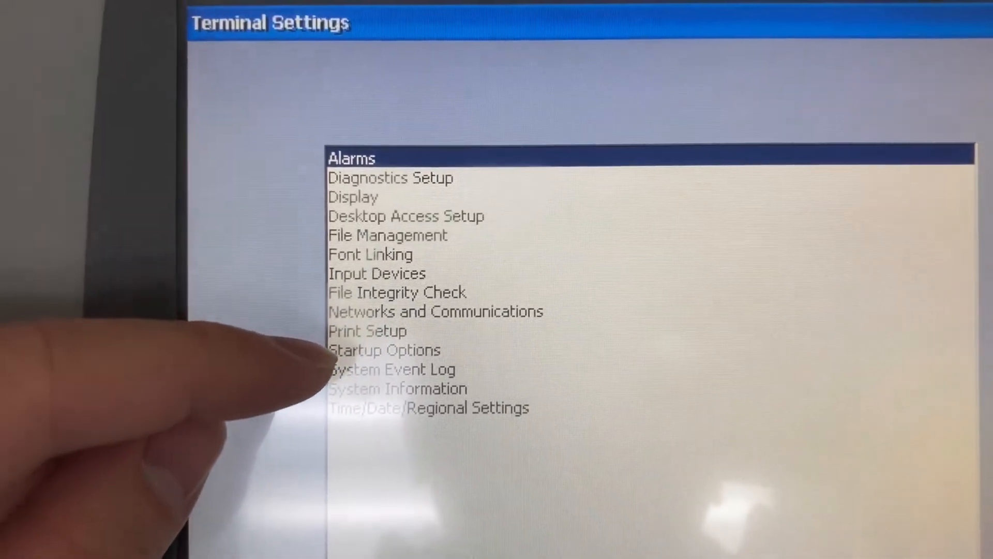
left_click(384, 349)
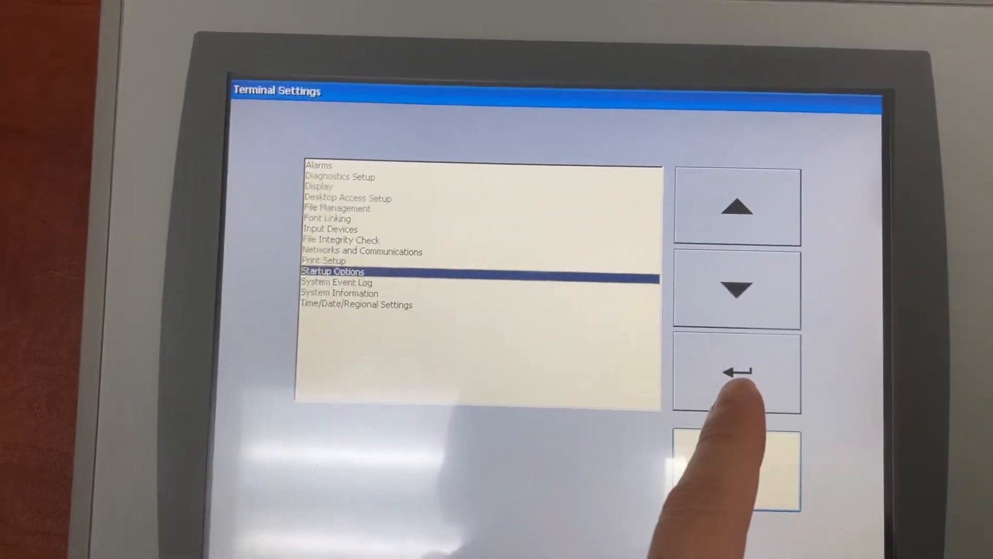
left_click(737, 373)
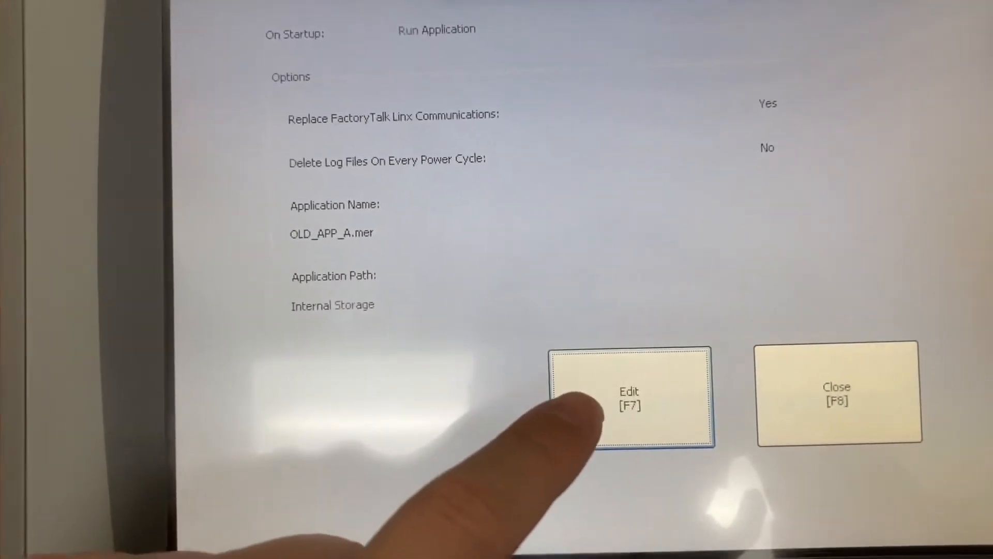
Change the startup application to NEW_APP_B.mer and close Startup Options.
left_click(629, 398)
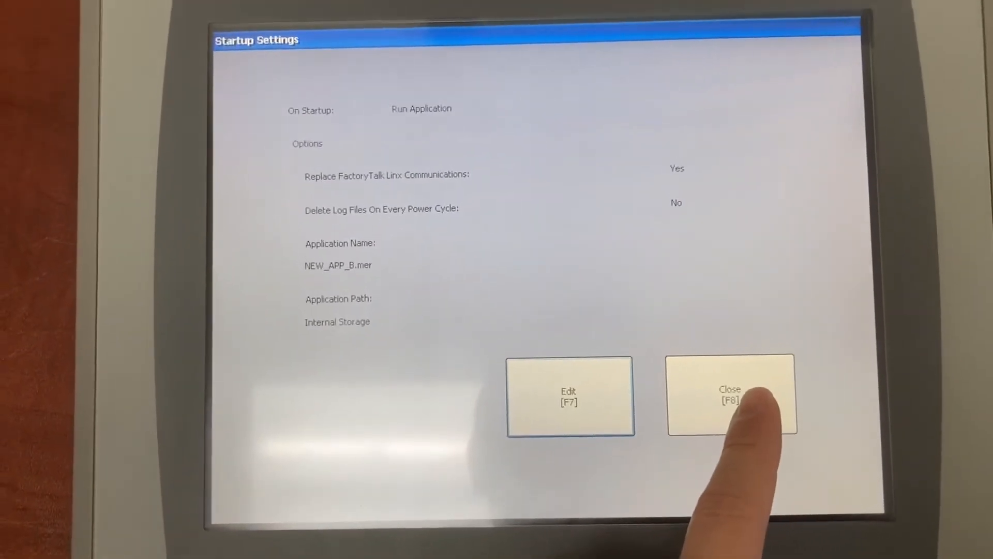
left_click(730, 393)
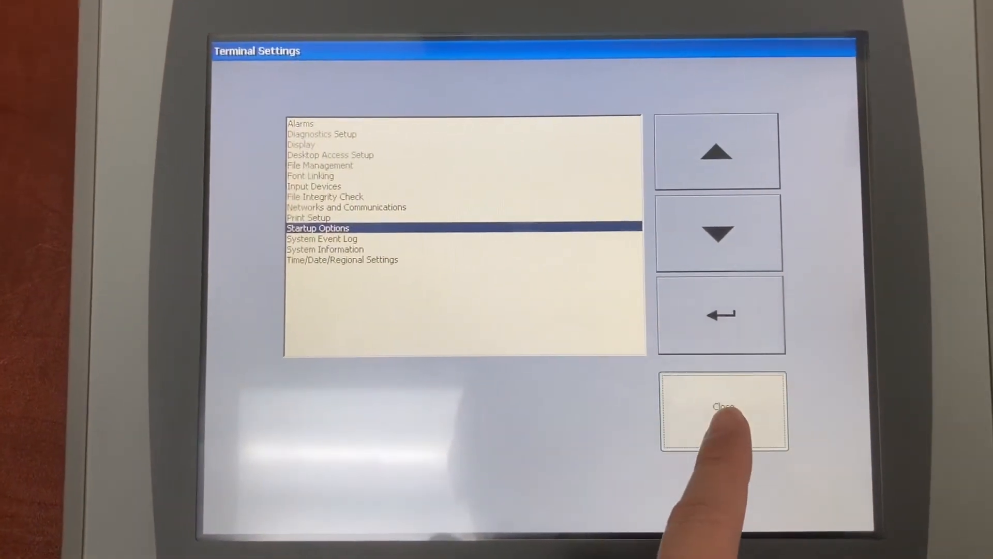
Close Terminal Settings and run NEW_APP_B.mer from the main menu.
left_click(723, 412)
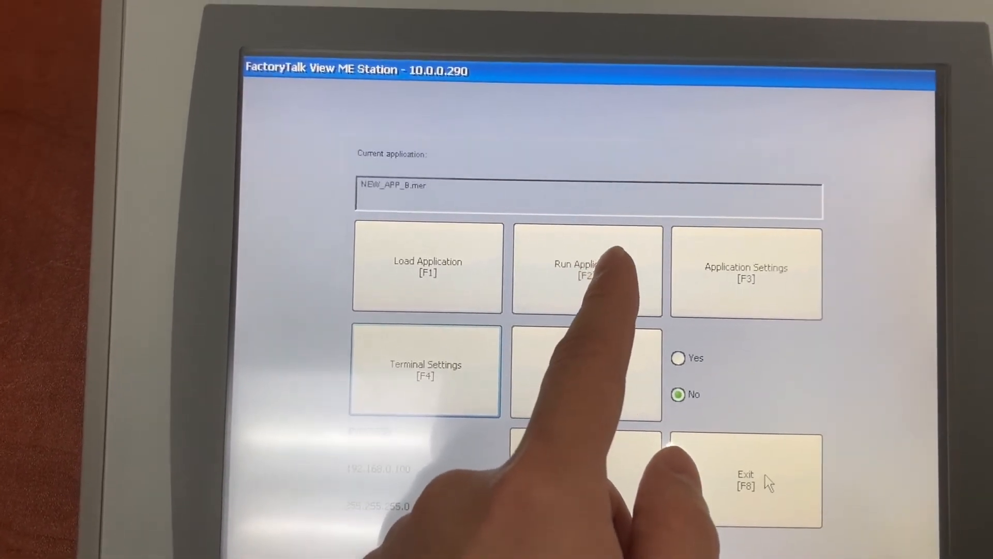
left_click(588, 266)
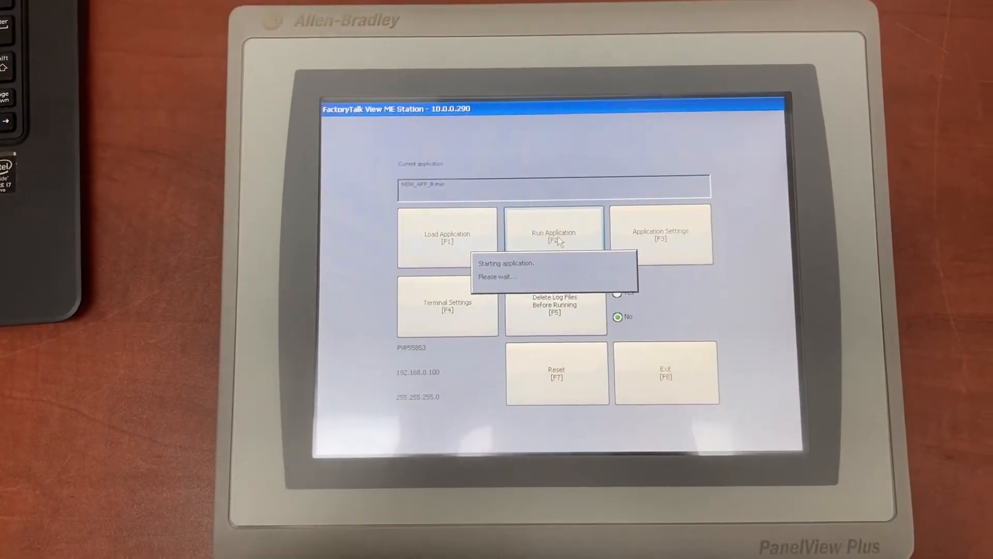
left_click(554, 233)
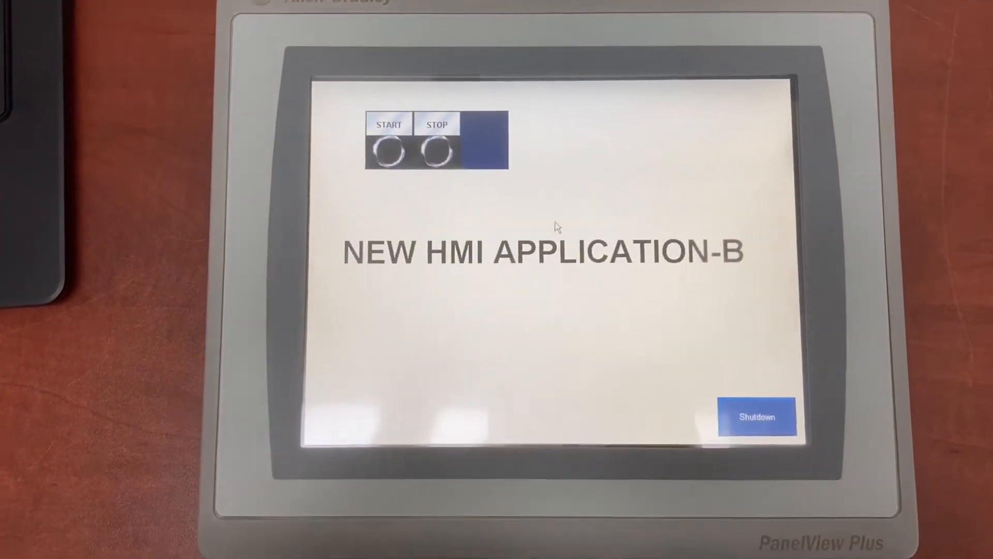
Press START on NEW HMI APPLICATION-B so the RUNNING indicator turns green.
left_click(388, 124)
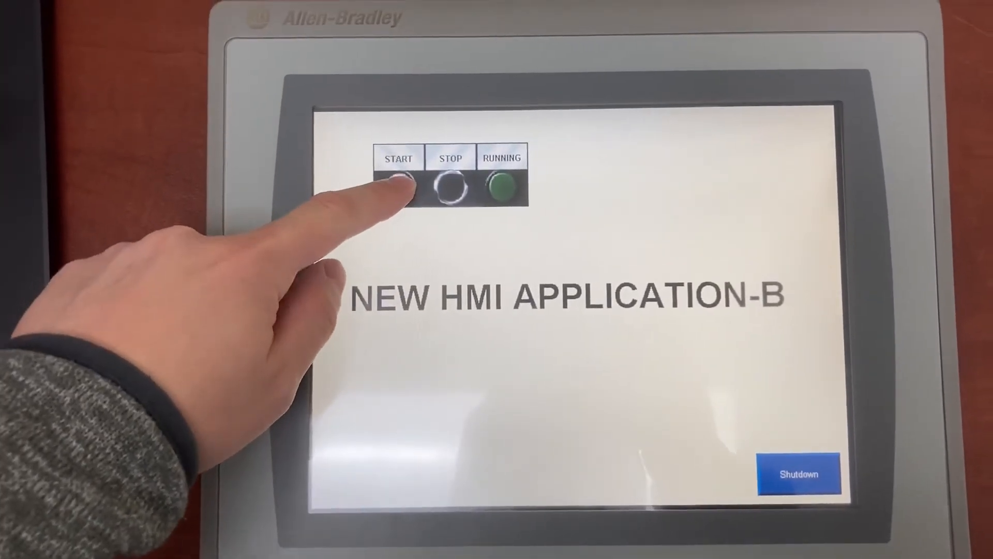
left_click(398, 184)
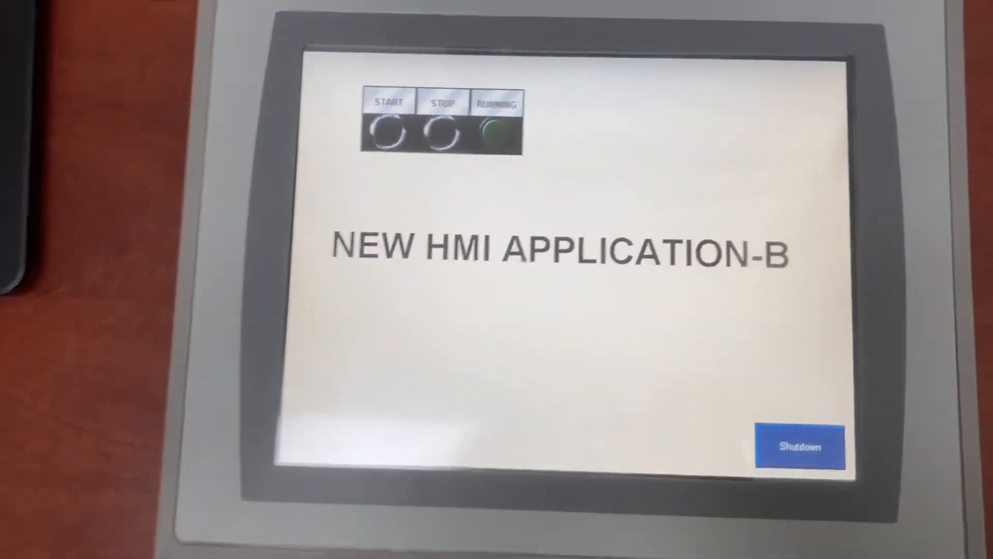
Power-cycle the PanelView Plus and watch the boot AUTOTEST screen.
left_click(800, 445)
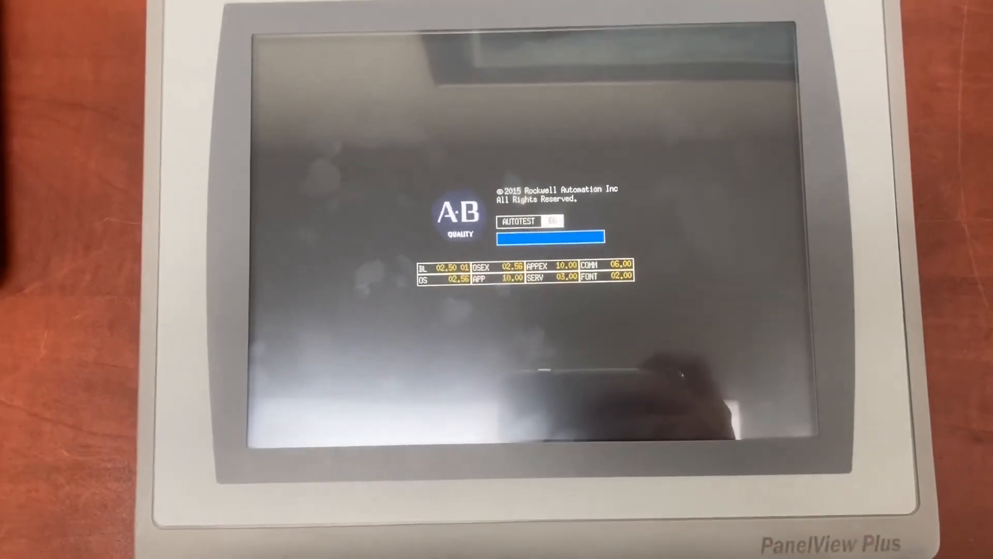